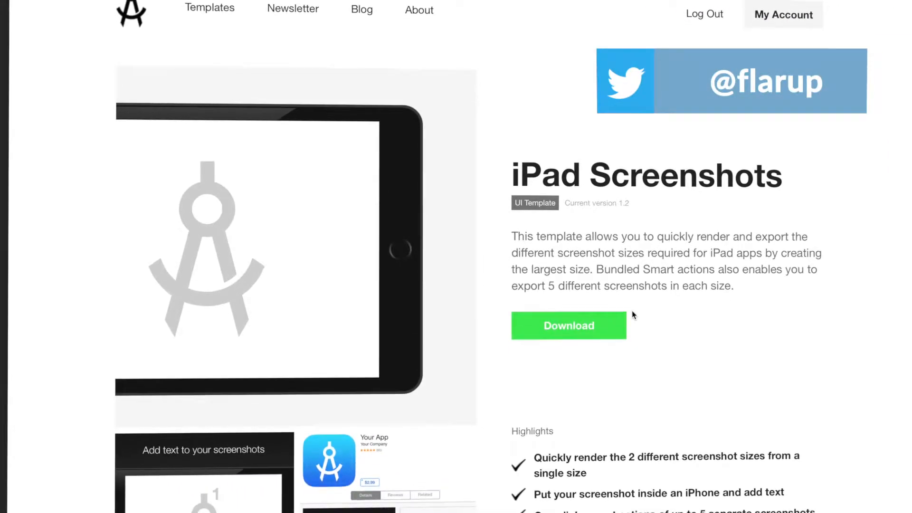
- Download the iPad Screenshots template from its applypixels.com page
{"action": "scroll", "scroll_direction": "down", "scroll_amount": 3}
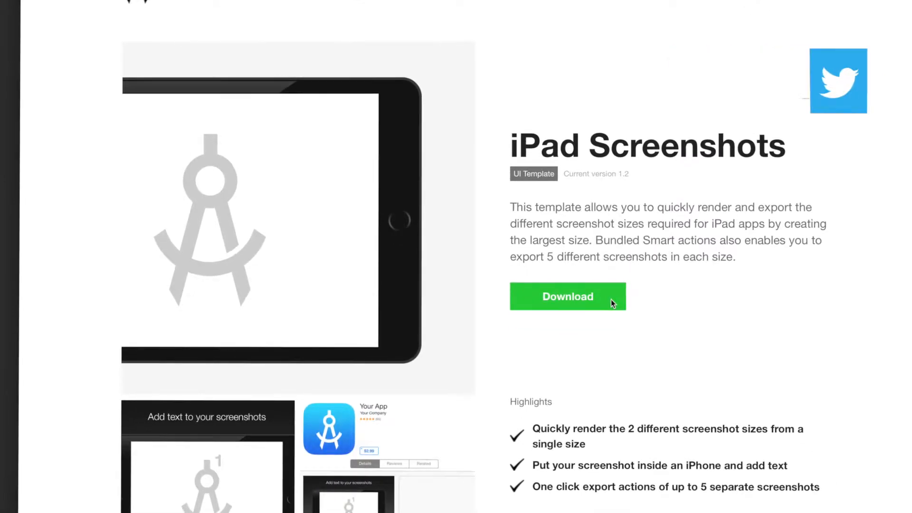
{"action": "scroll", "scroll_direction": "down", "scroll_amount": 3}
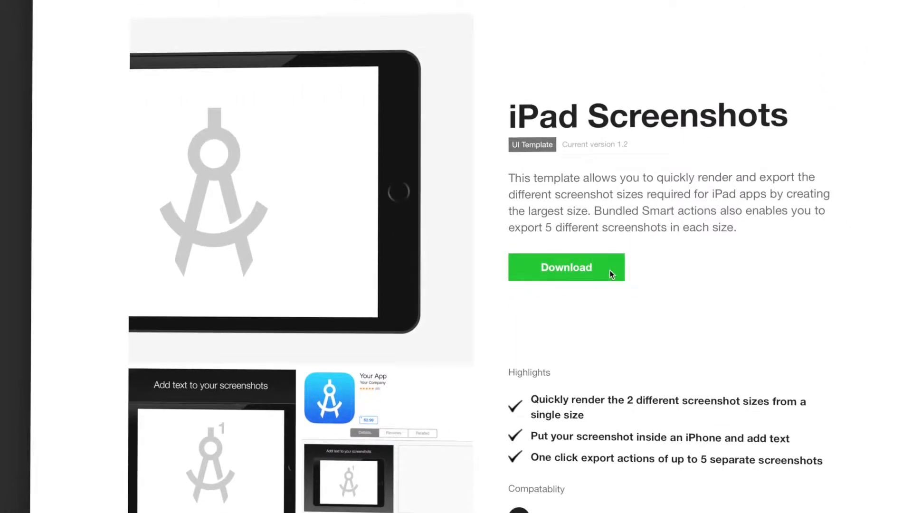
{"action": "scroll", "scroll_direction": "down", "scroll_amount": 3}
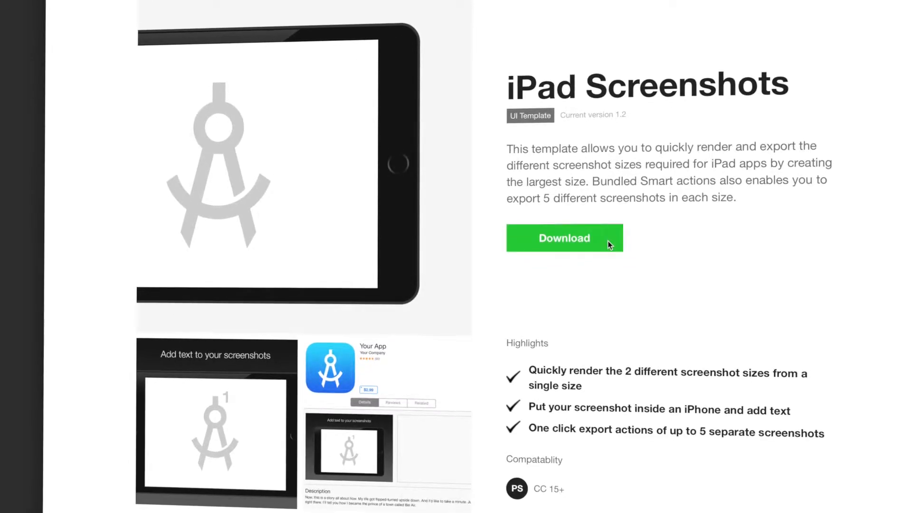
{"action": "left_click", "coordinate": [563, 238]}
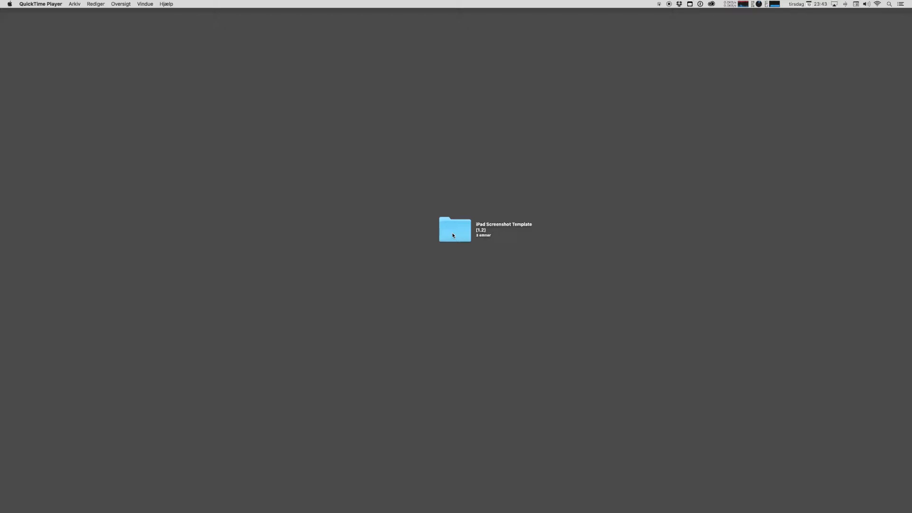
- Open the iPad Screenshot Template [1.2] folder on the desktop in Finder
{"action": "double_click", "coordinate": [454, 229]}
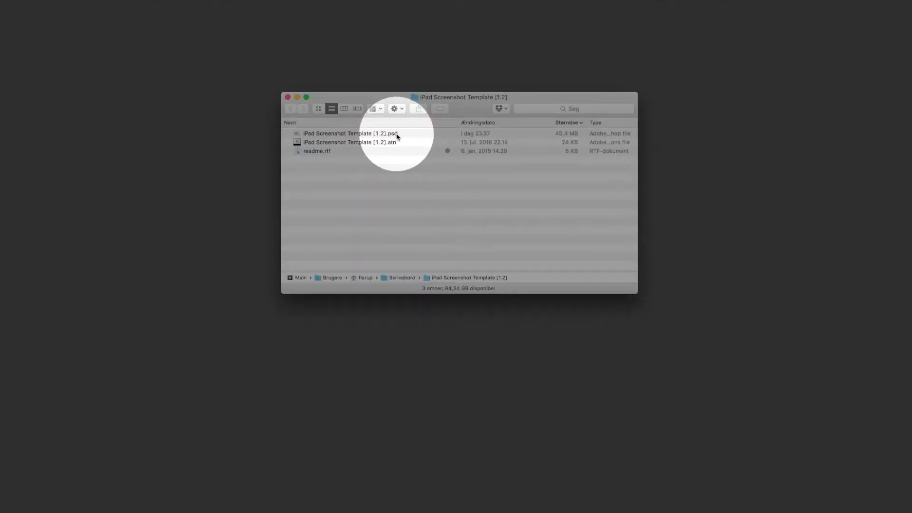
{"action": "mouse_move", "coordinate": [361, 145]}
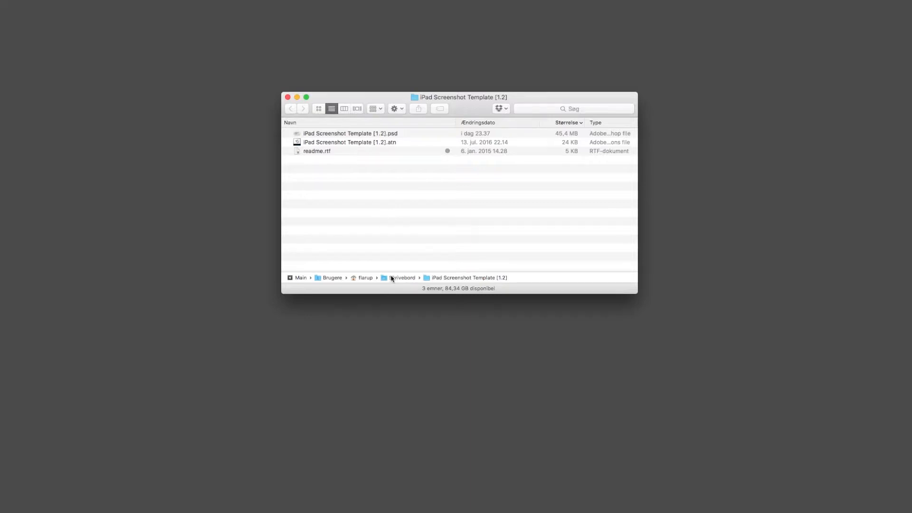
{"action": "mouse_move", "coordinate": [352, 155]}
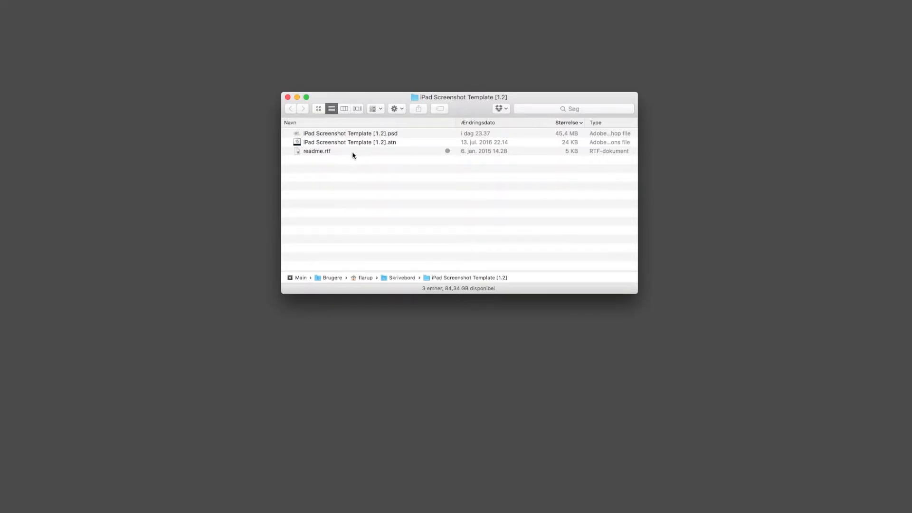
{"action": "mouse_move", "coordinate": [355, 146]}
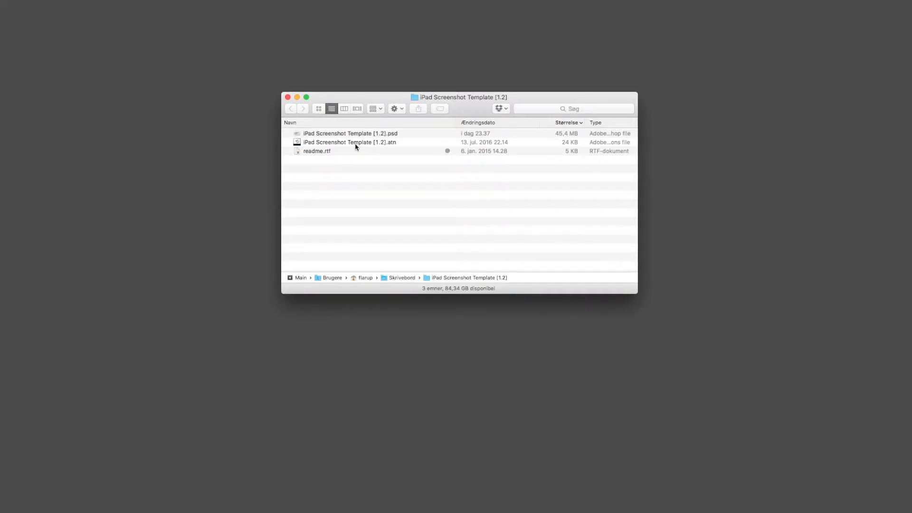
{"action": "mouse_move", "coordinate": [386, 146]}
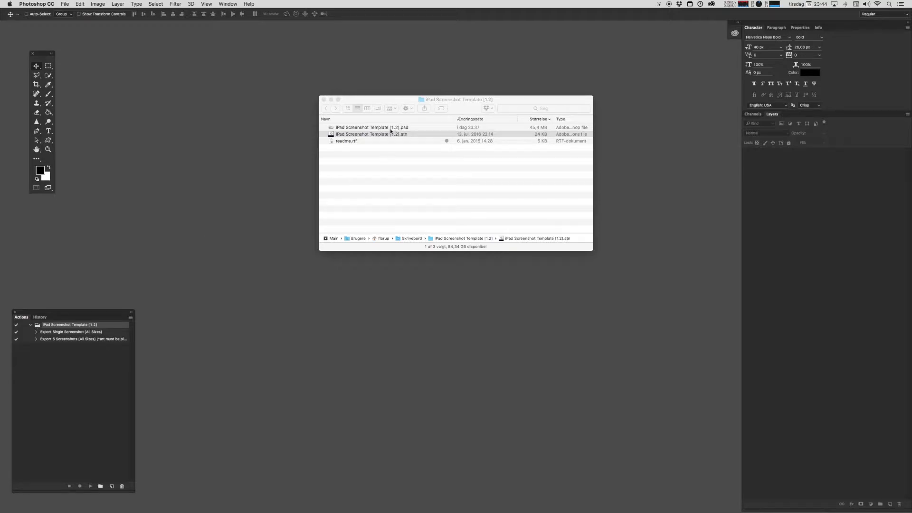
- Open the template PSD and edit the contents of its 'Edit me and save' layer
{"action": "double_click", "coordinate": [372, 128]}
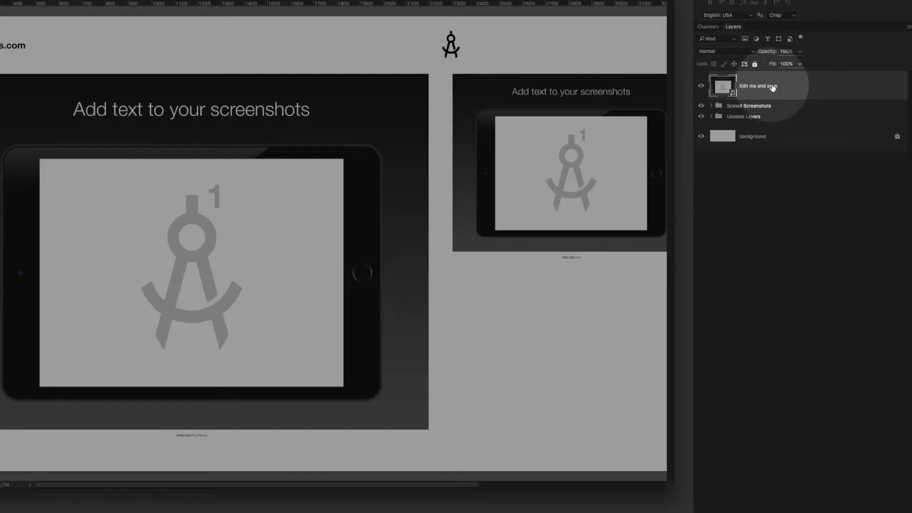
{"action": "right_click", "coordinate": [750, 85]}
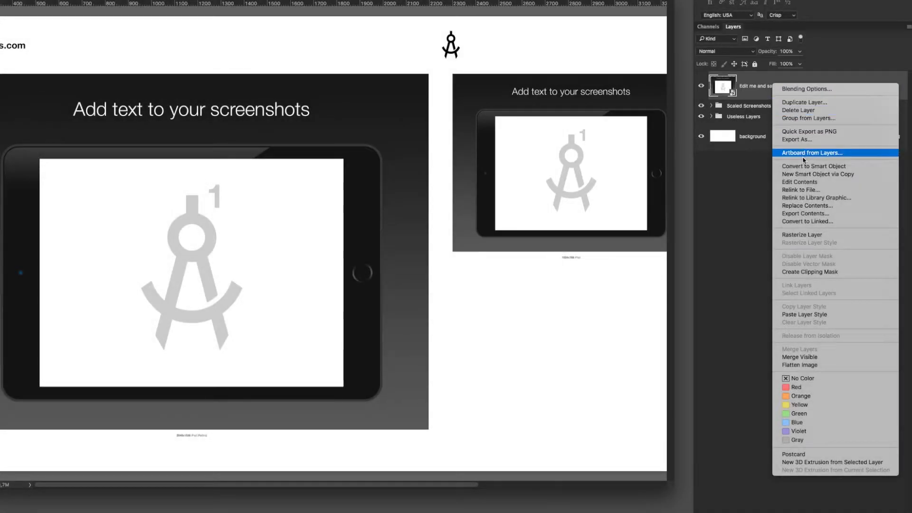
{"action": "left_click", "coordinate": [811, 152]}
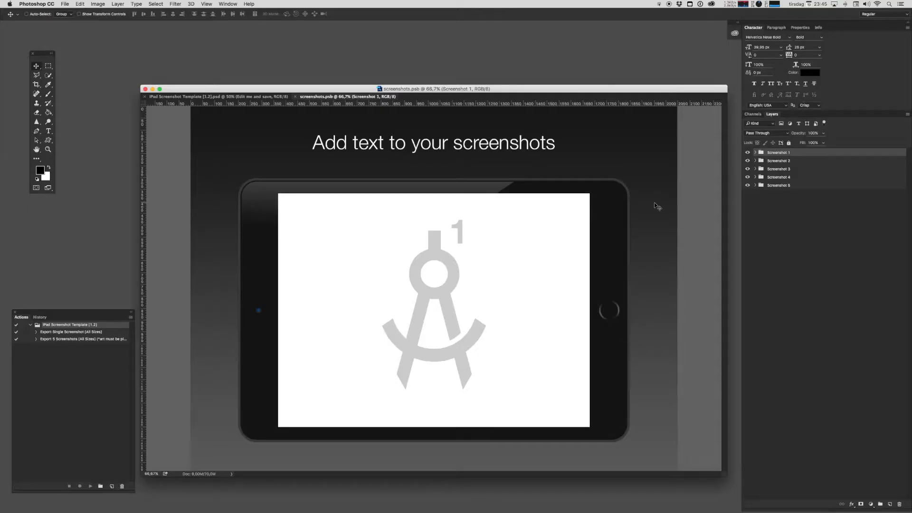
{"action": "mouse_move", "coordinate": [491, 163]}
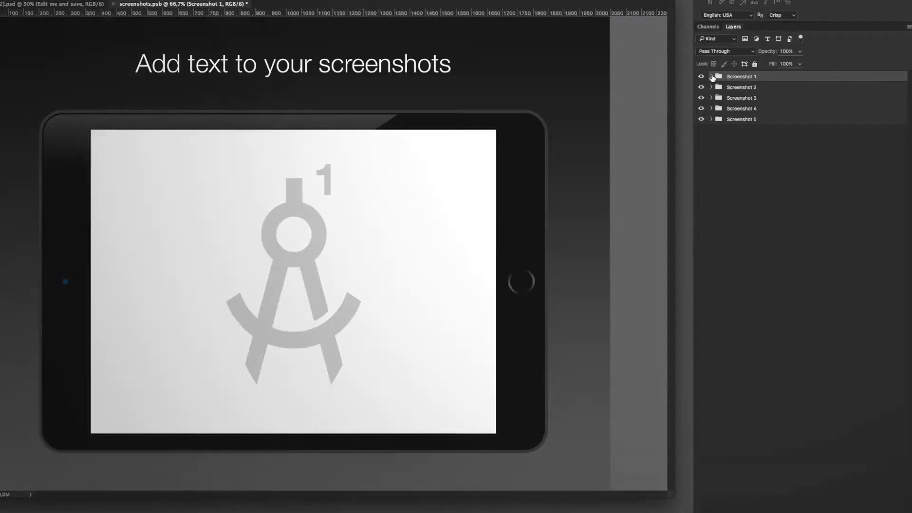
- Replace Screenshot 1's caption text with "Here's a great screenshot"
{"action": "left_click", "coordinate": [711, 76]}
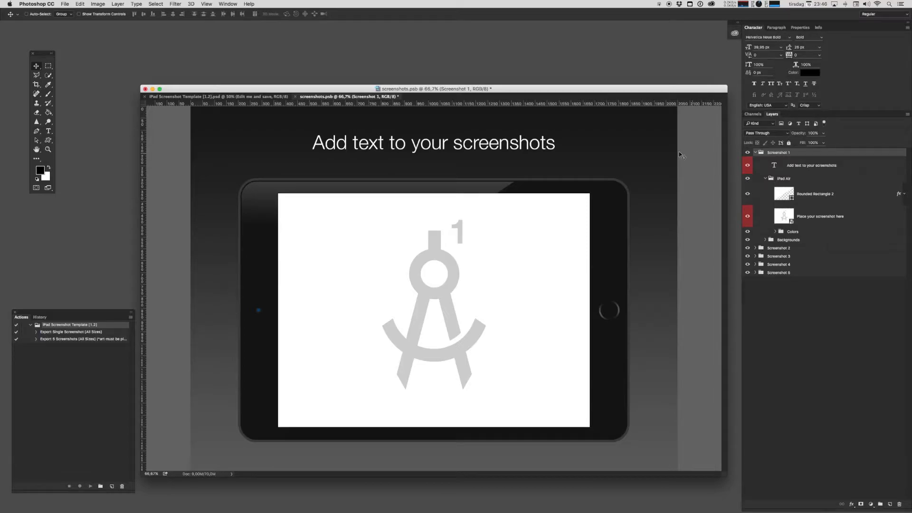
{"action": "mouse_move", "coordinate": [622, 140]}
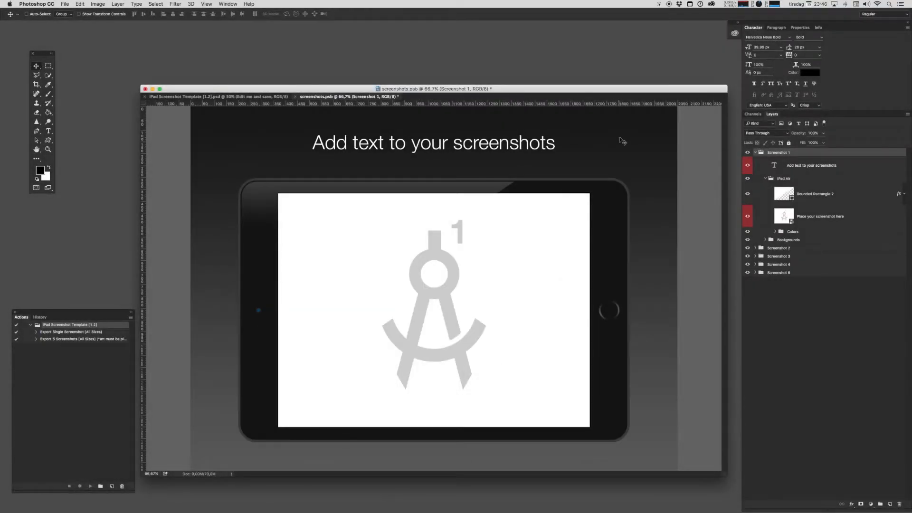
{"action": "mouse_move", "coordinate": [553, 147]}
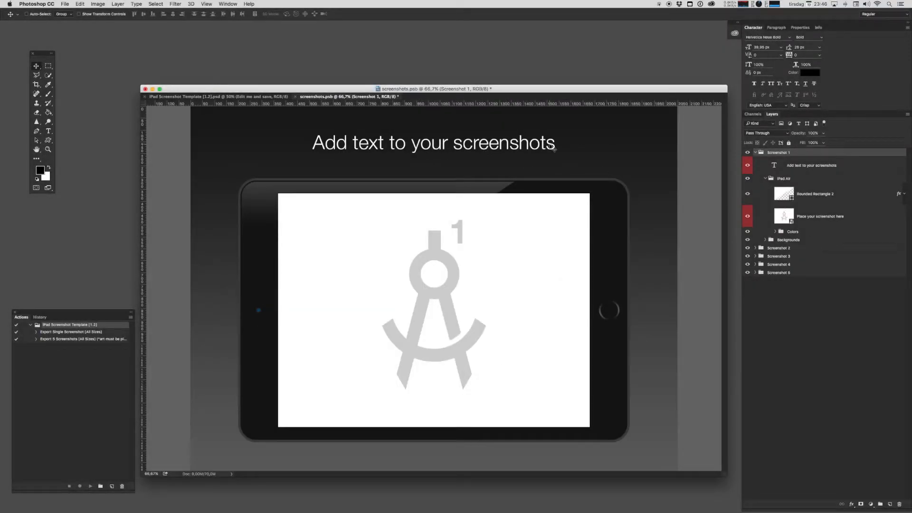
{"action": "mouse_move", "coordinate": [377, 163]}
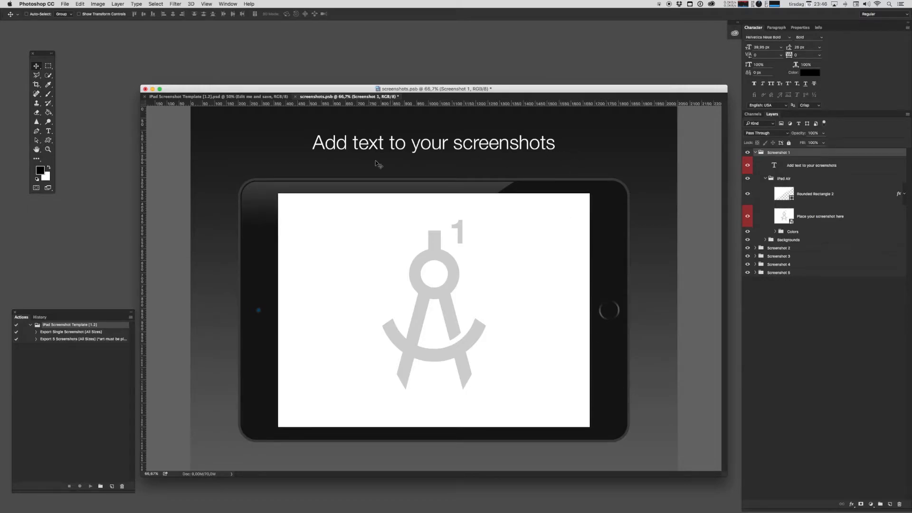
{"action": "mouse_move", "coordinate": [838, 185]}
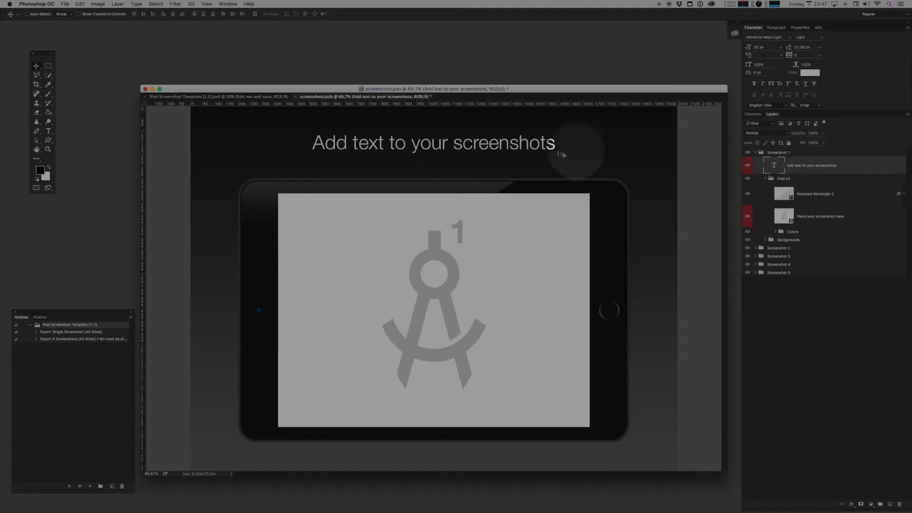
{"action": "left_click", "coordinate": [433, 142]}
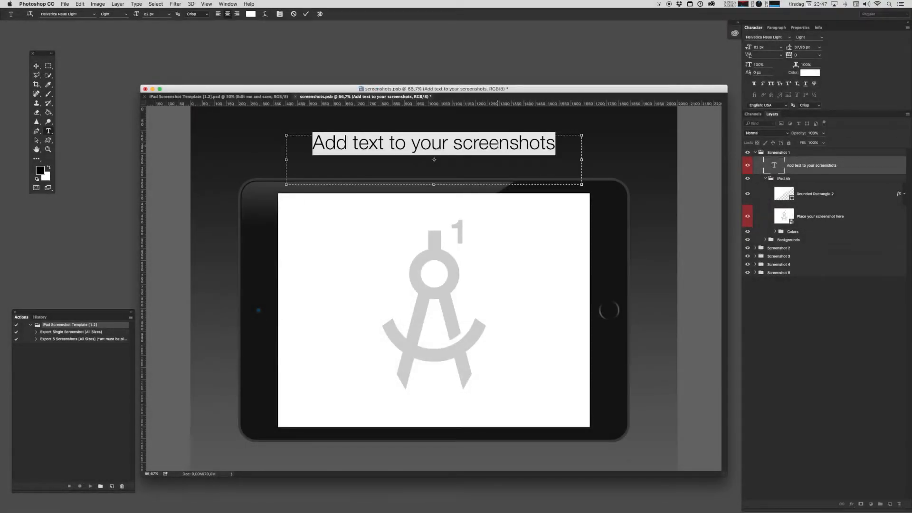
{"action": "type", "text": "Here's"}
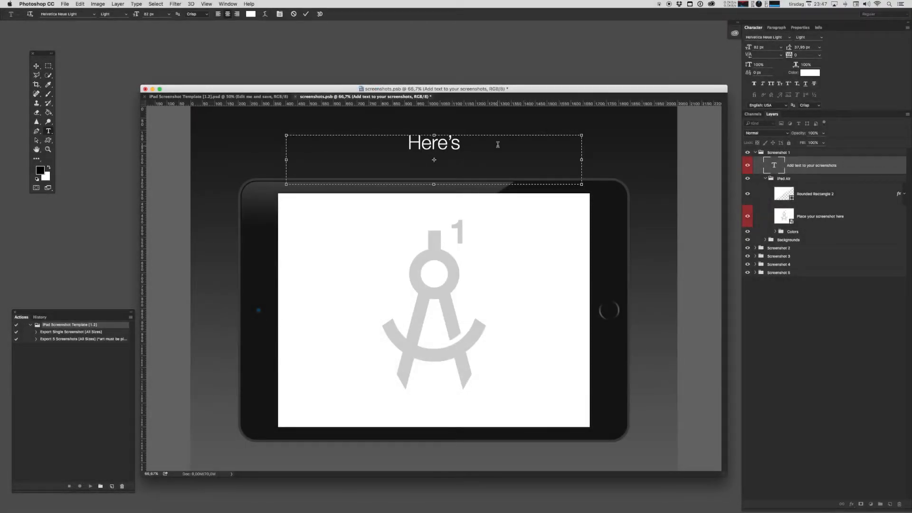
{"action": "type", "text": "a great scr"}
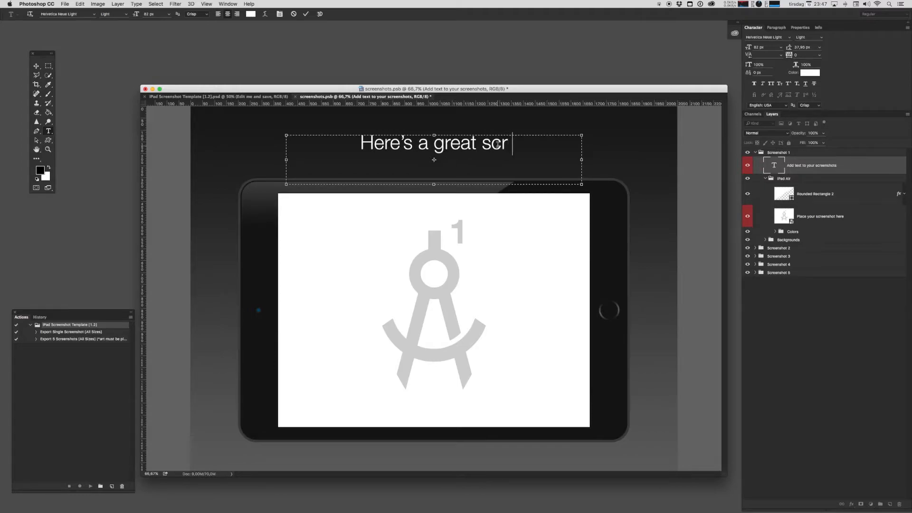
{"action": "type", "text": "eenshot"}
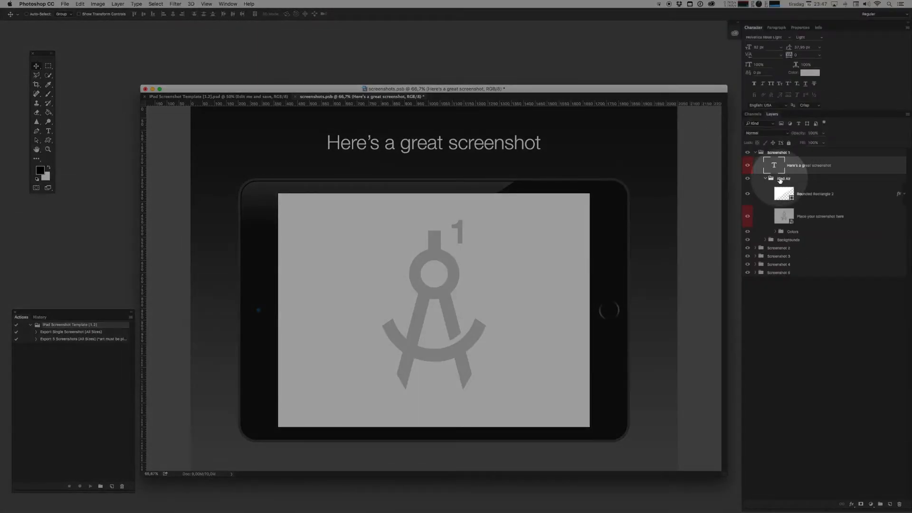
- Switch the iPad Air frame colour to silver and select the screenshot placeholder layer
{"action": "left_click", "coordinate": [786, 232]}
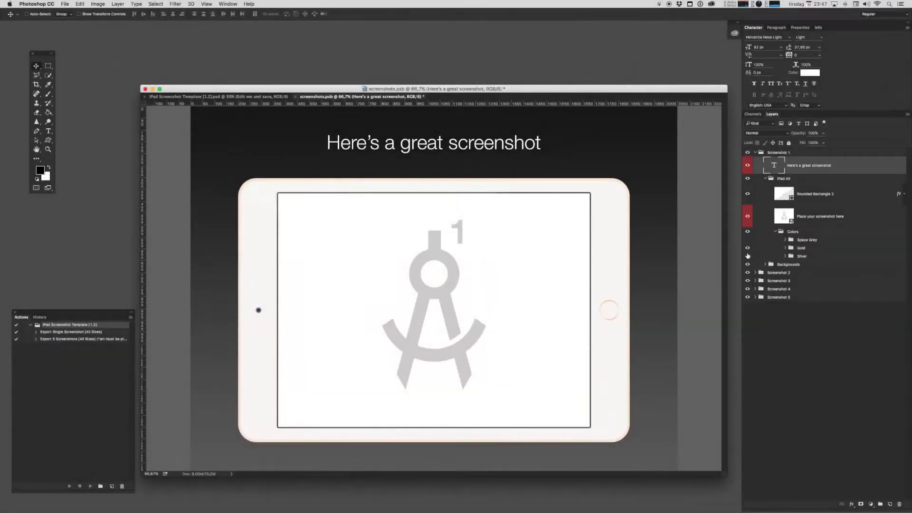
{"action": "left_click", "coordinate": [748, 258]}
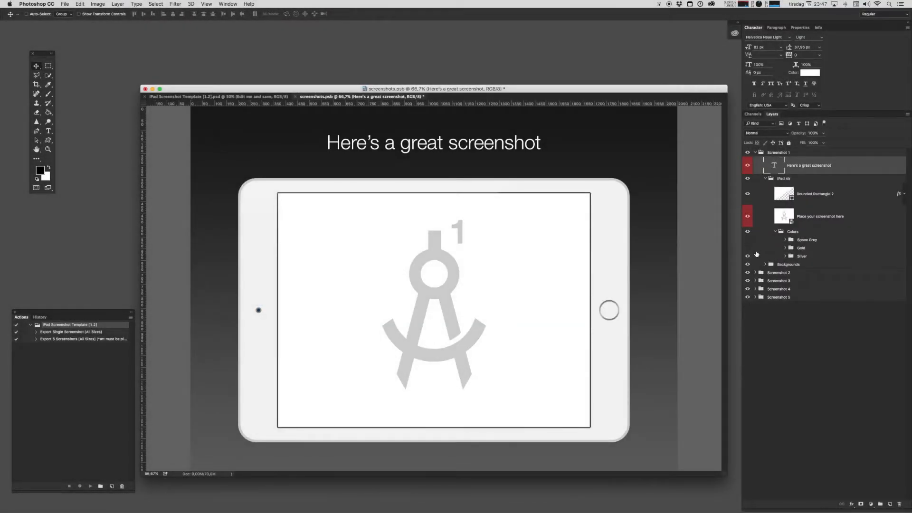
{"action": "mouse_move", "coordinate": [839, 215]}
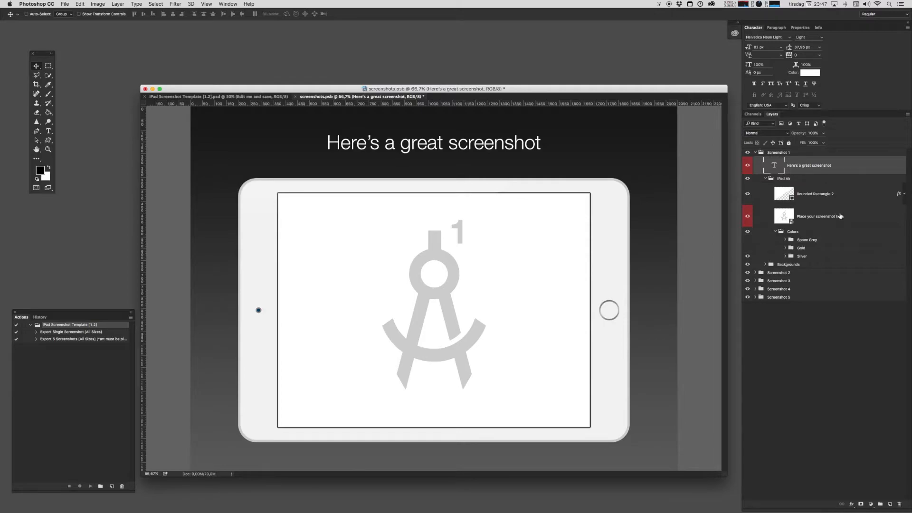
{"action": "mouse_move", "coordinate": [628, 289]}
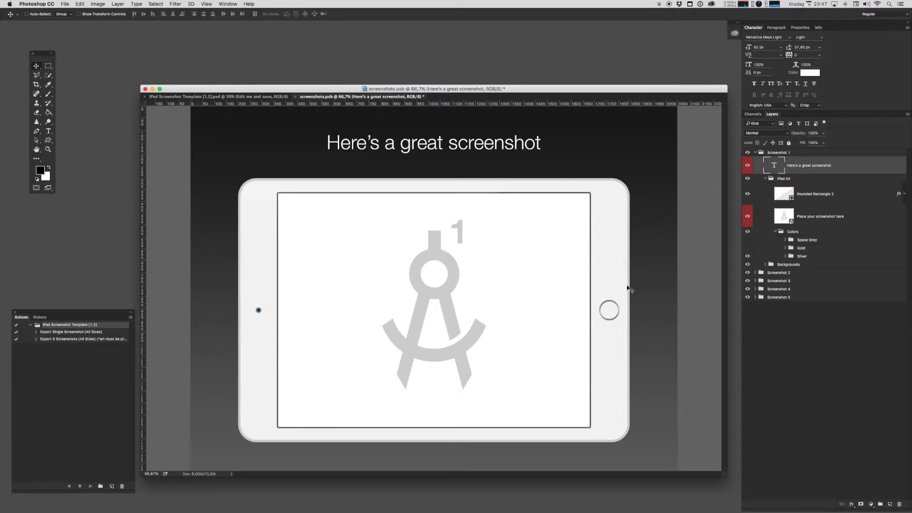
{"action": "mouse_move", "coordinate": [826, 217]}
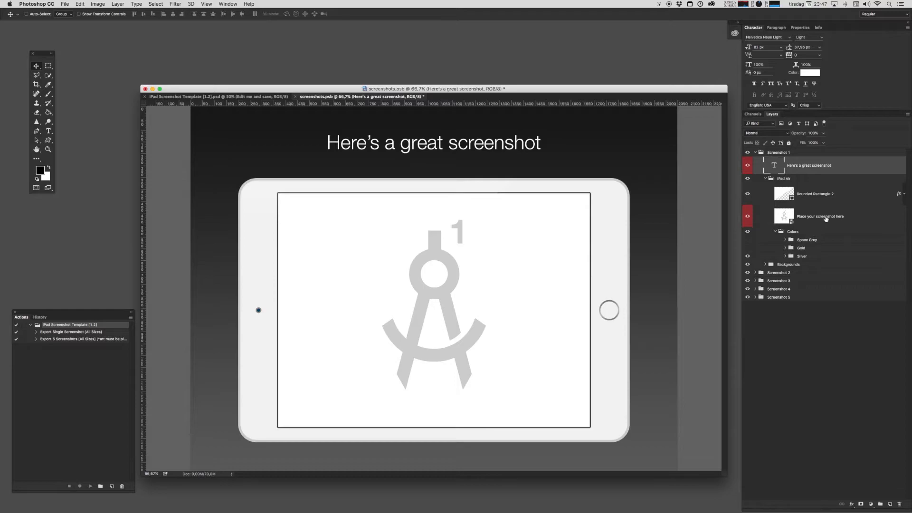
{"action": "left_click", "coordinate": [820, 215]}
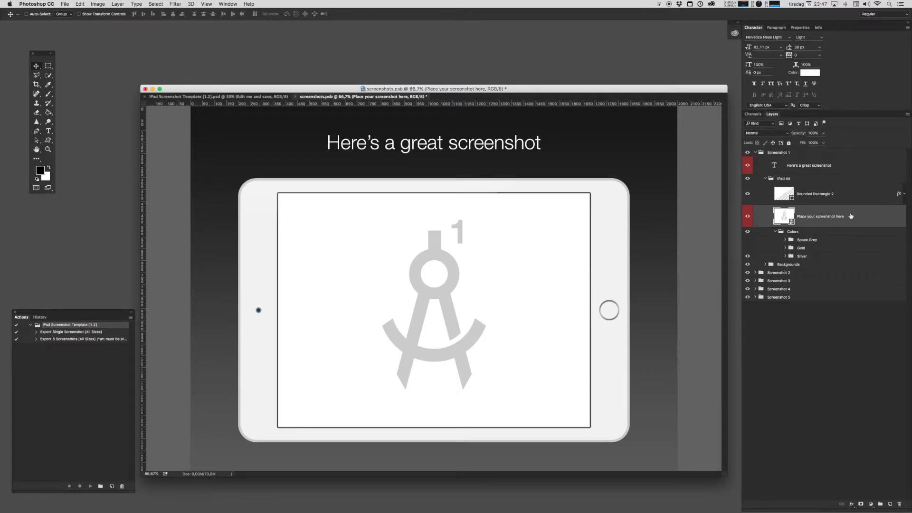
- Edit the placeholder's contents, fill the screen with solid red, and return to the saved mockup
{"action": "right_click", "coordinate": [819, 216]}
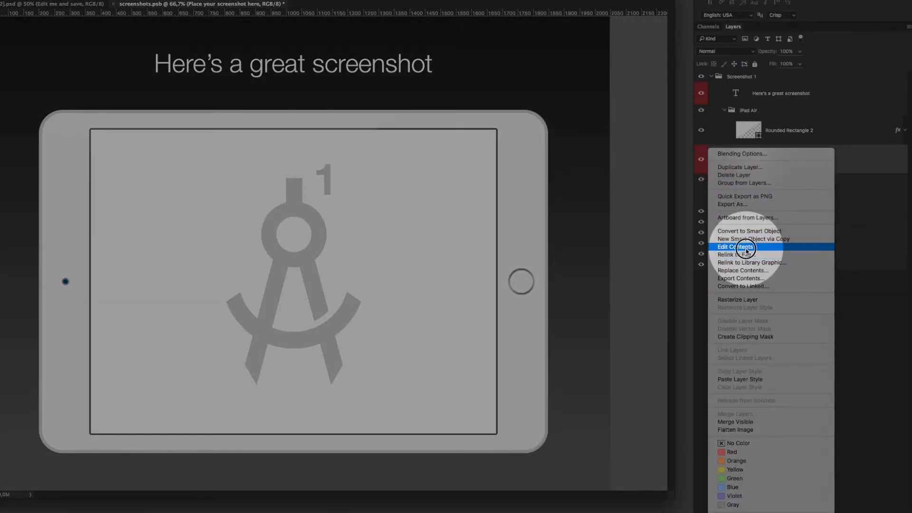
{"action": "left_click", "coordinate": [735, 247]}
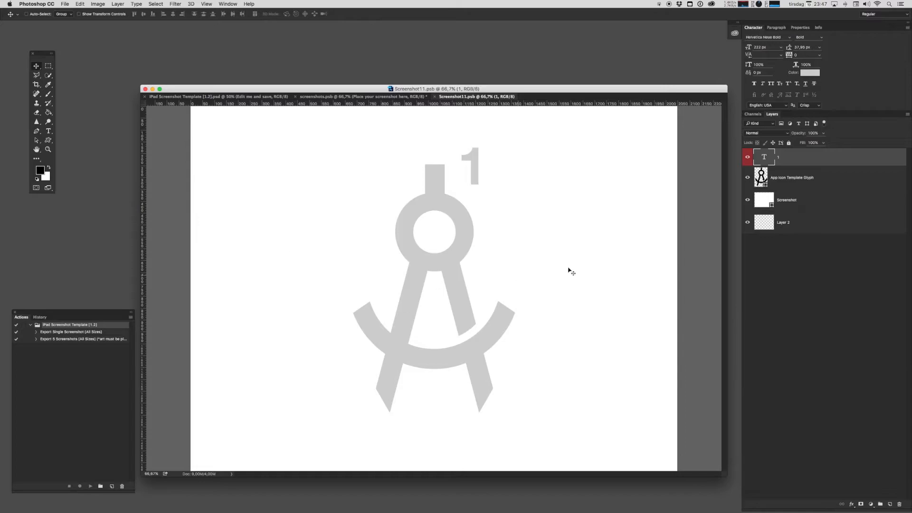
{"action": "left_click", "coordinate": [748, 178]}
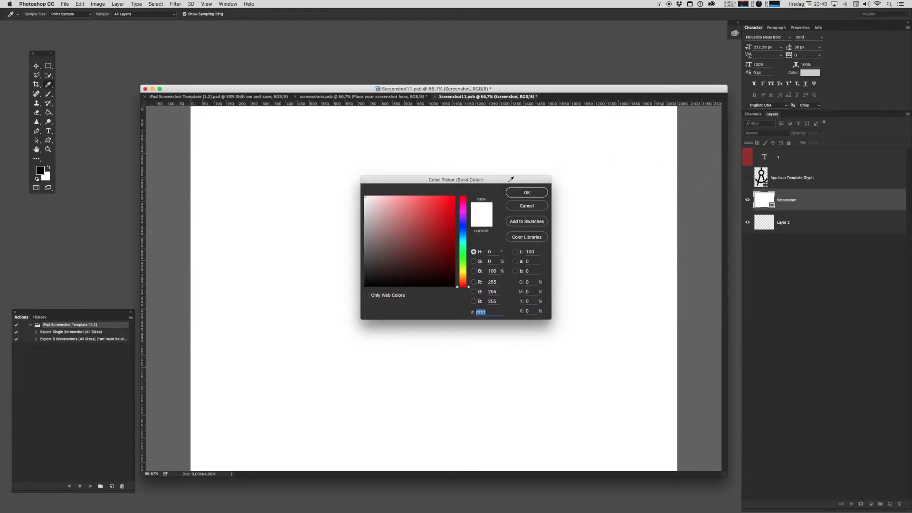
{"action": "left_click", "coordinate": [525, 193]}
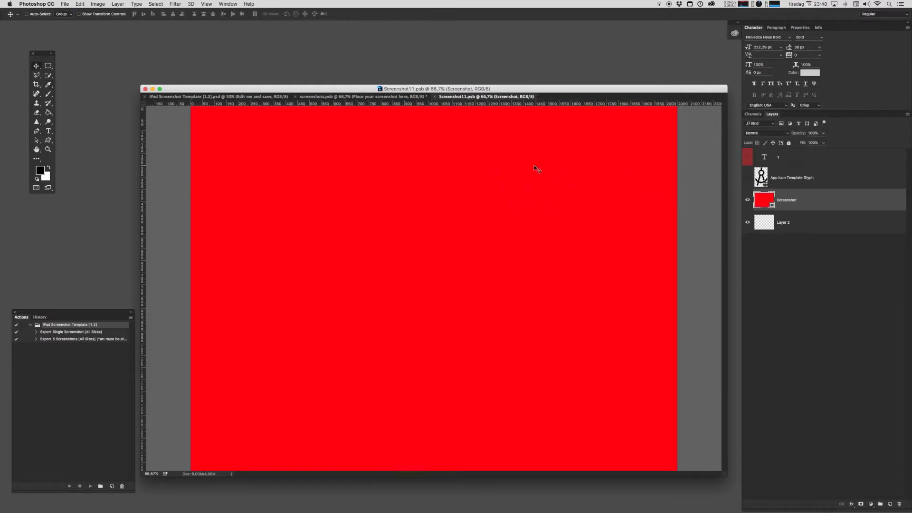
{"action": "mouse_move", "coordinate": [454, 233]}
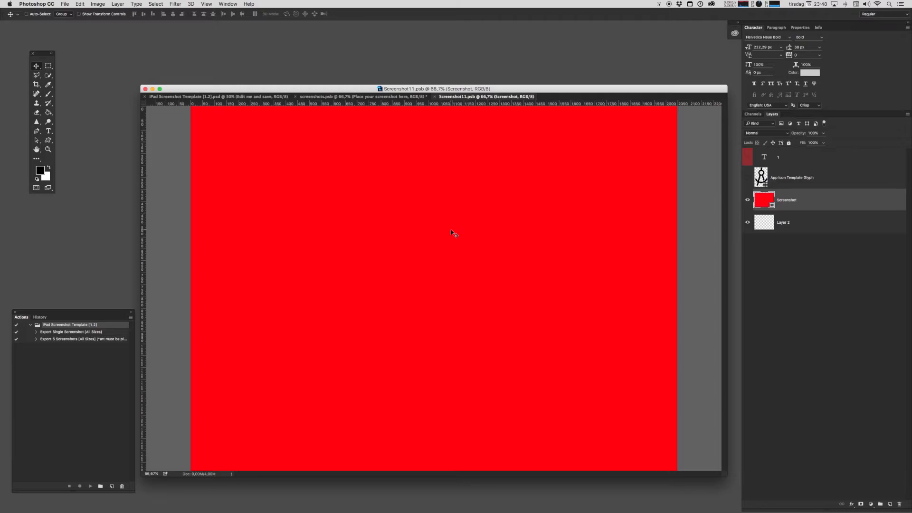
{"action": "mouse_move", "coordinate": [573, 230]}
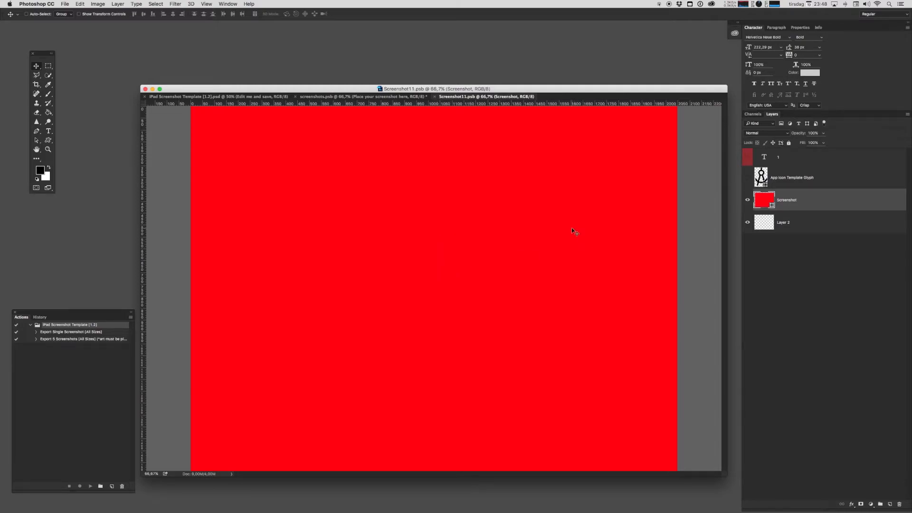
{"action": "left_click", "coordinate": [361, 97]}
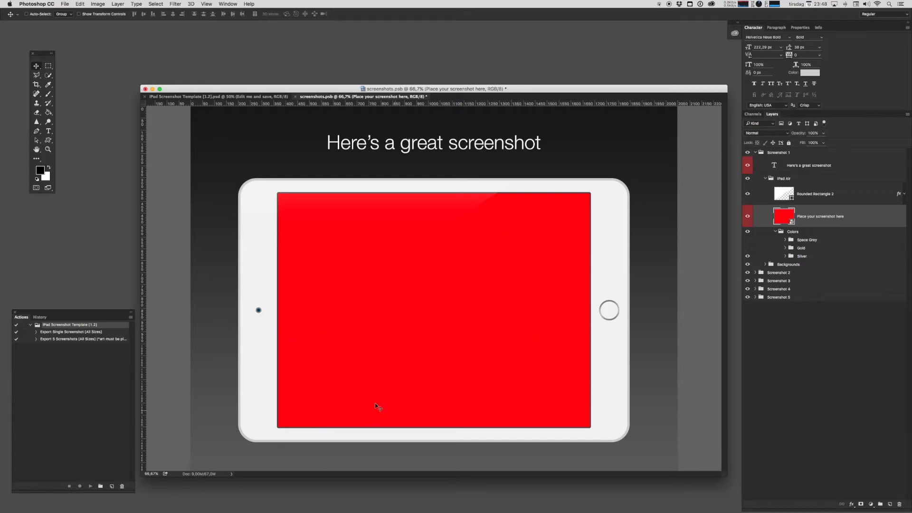
{"action": "mouse_move", "coordinate": [598, 168]}
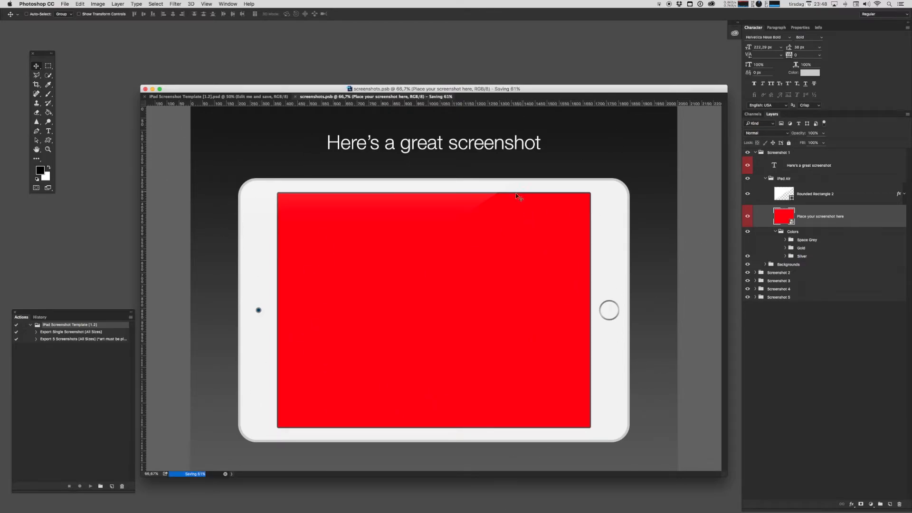
- Switch to the iPad Screenshot Template document and inspect its red-screened previews
{"action": "left_click", "coordinate": [219, 97]}
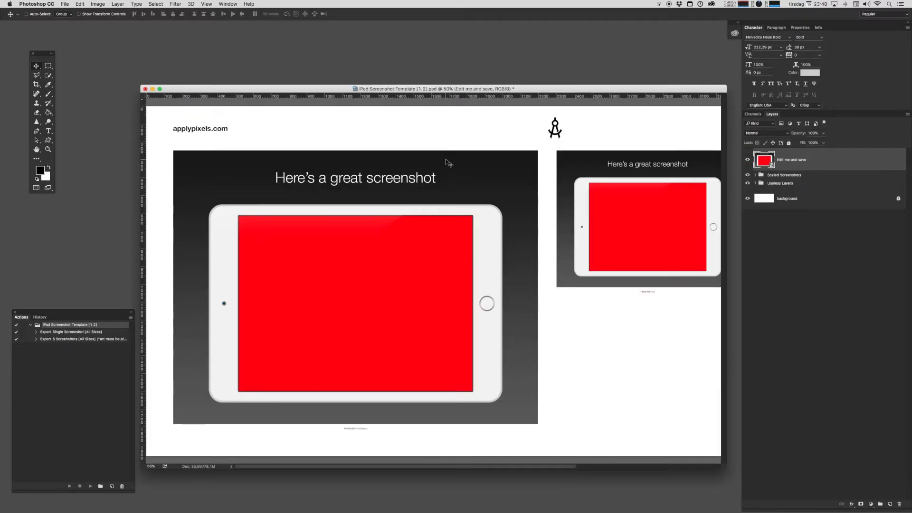
{"action": "scroll", "scroll_direction": "right", "scroll_amount": 3}
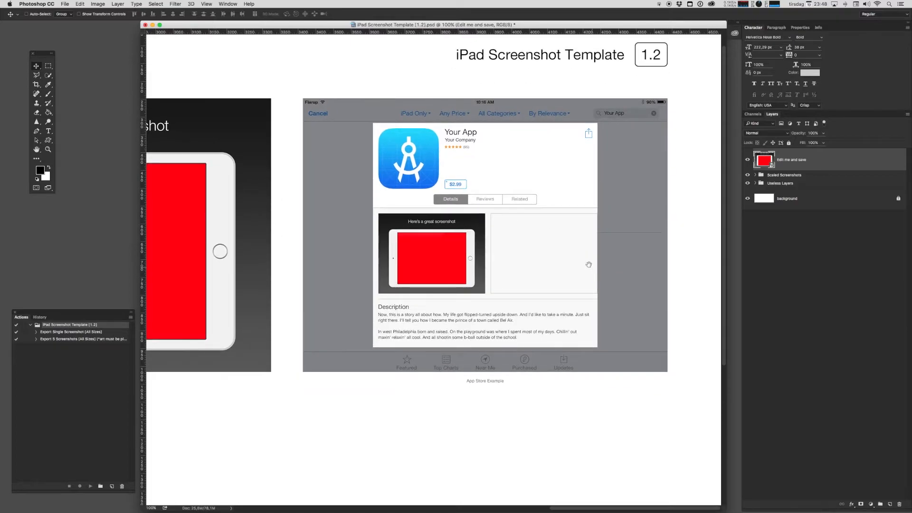
{"action": "mouse_move", "coordinate": [543, 190]}
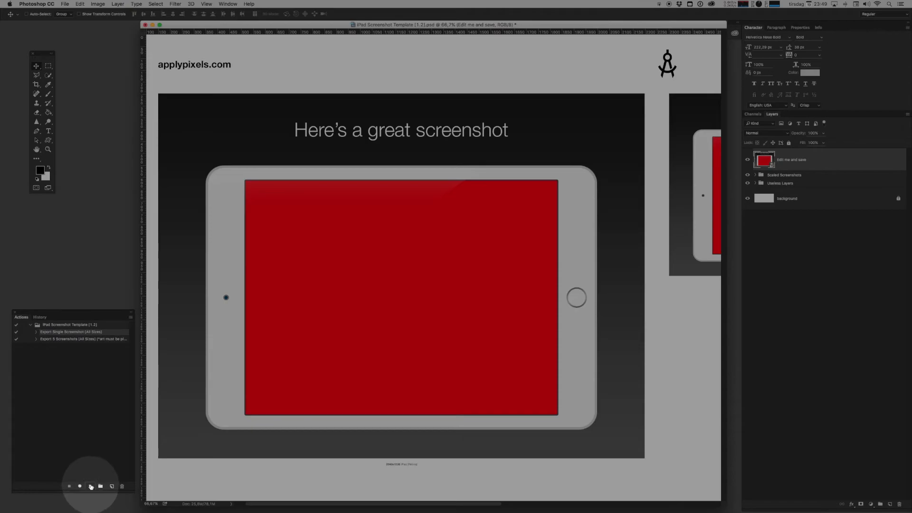
- Run the 'Export Single Screenshot (All Sizes)' action on the mockup
{"action": "left_click", "coordinate": [91, 487]}
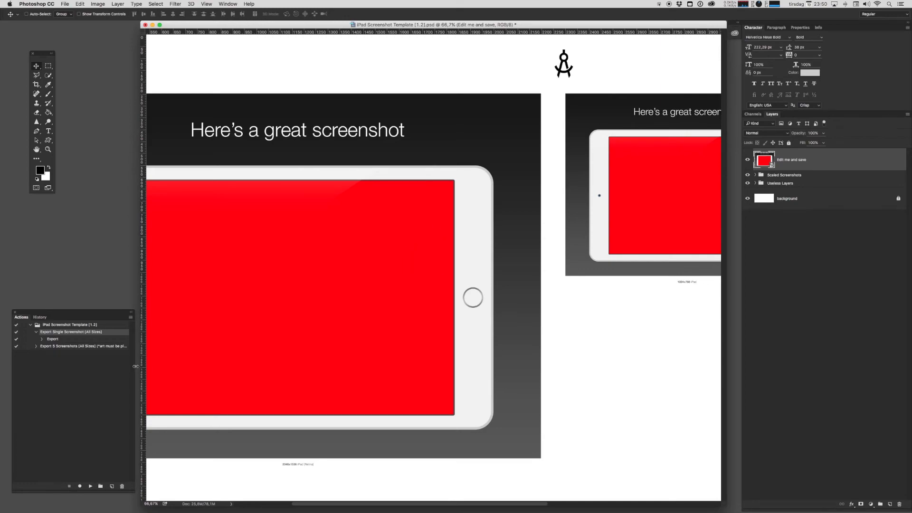
{"action": "left_click", "coordinate": [36, 331]}
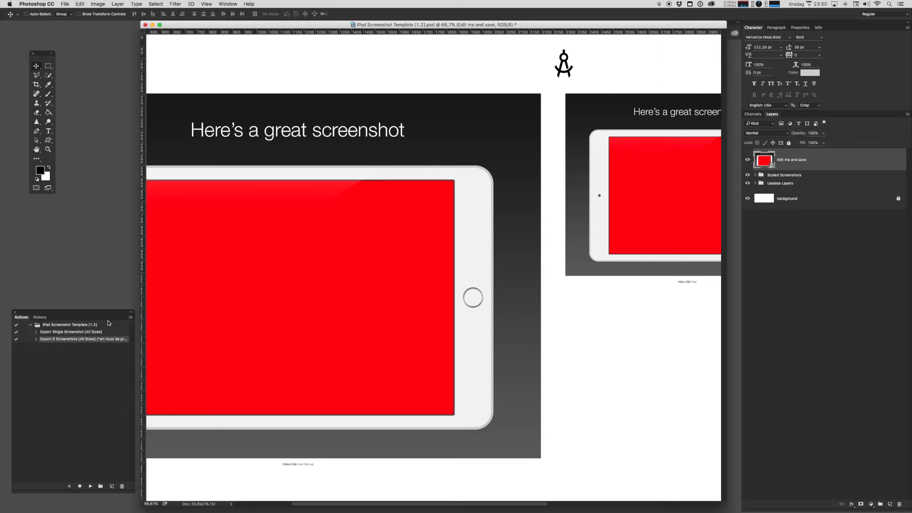
{"action": "mouse_move", "coordinate": [87, 363]}
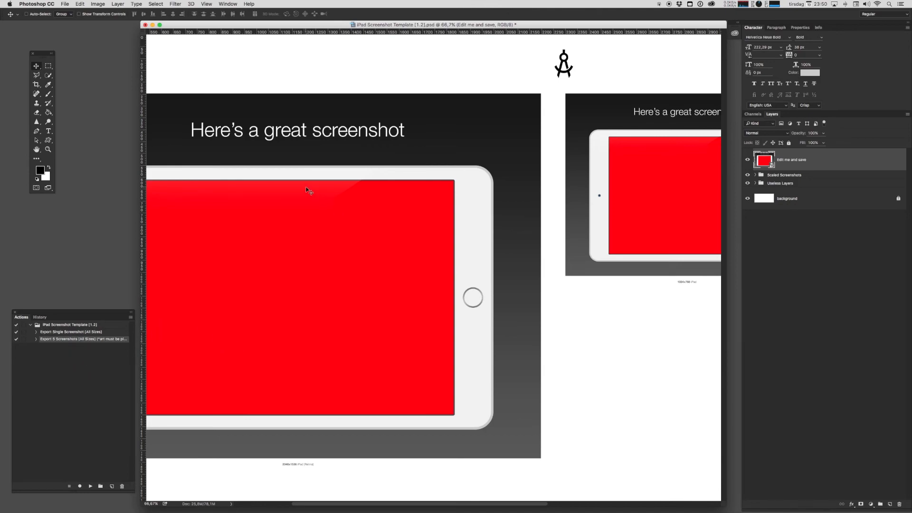
{"action": "mouse_move", "coordinate": [339, 183]}
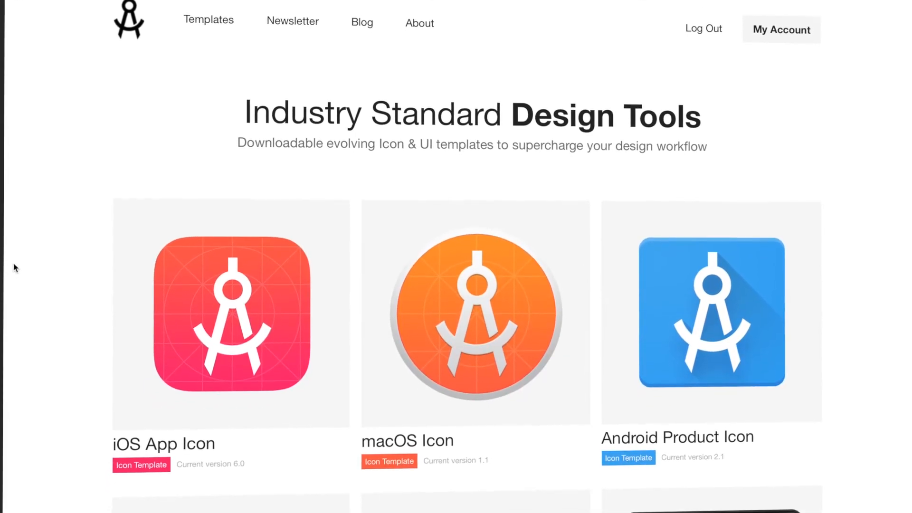
- Scroll through the applypixels.com catalogue of design templates
{"action": "scroll", "scroll_direction": "down", "scroll_amount": 3}
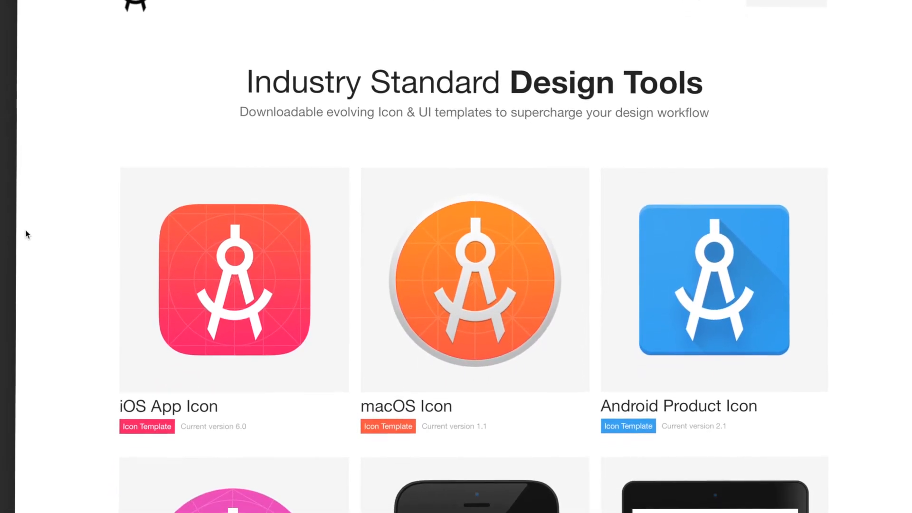
{"action": "scroll", "scroll_direction": "up", "scroll_amount": 3}
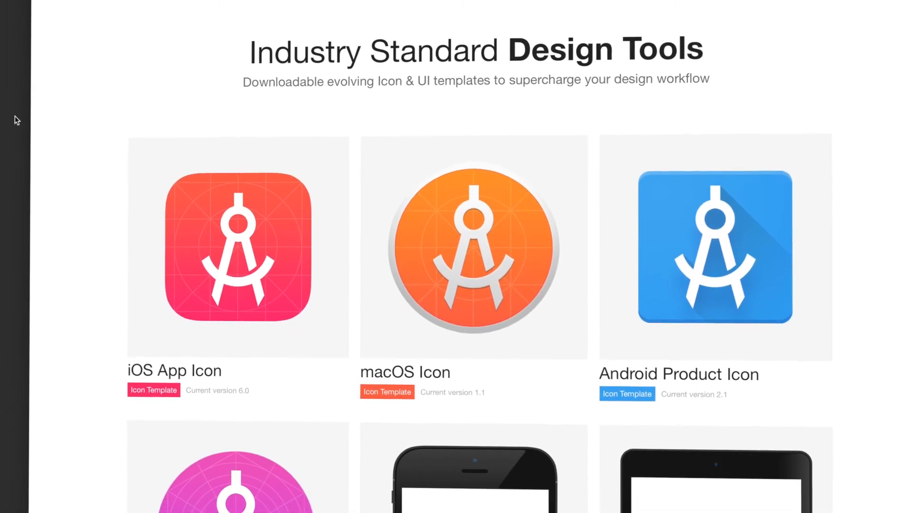